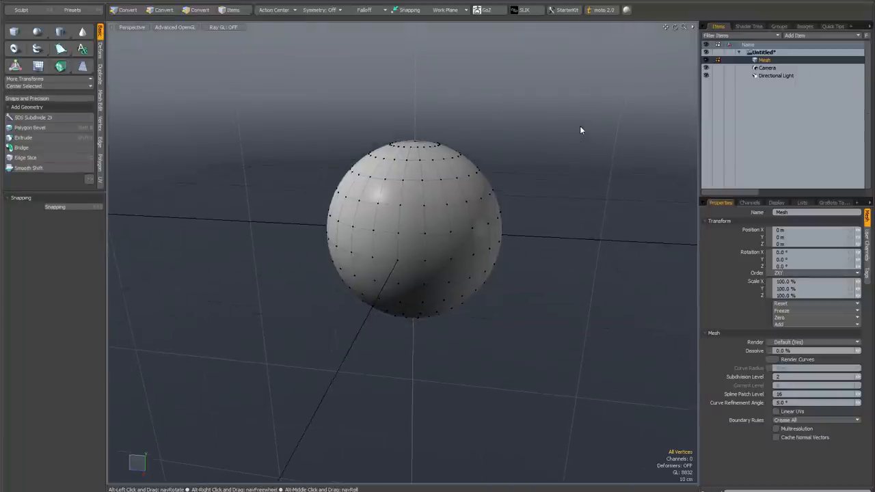
Step: In Vertices mode, move a group of sphere vertices outward to bulge its right side
{"action": "left_click", "coordinate": [126, 9]}
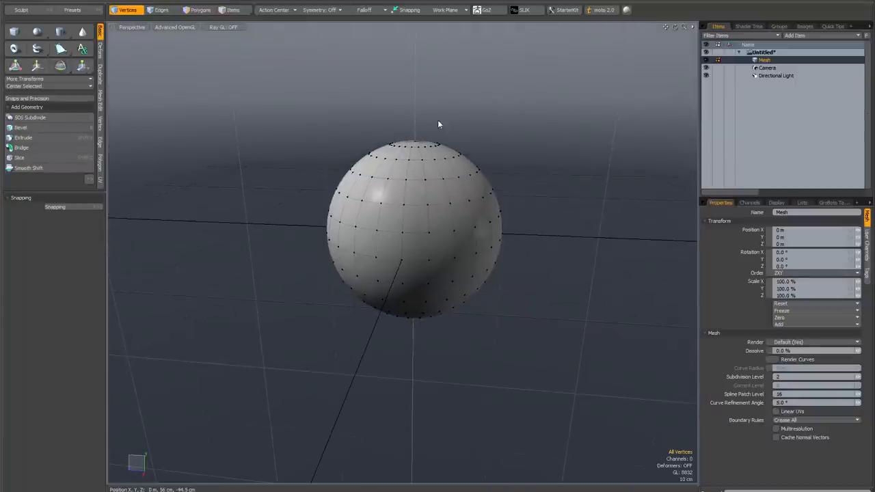
{"action": "mouse_move", "coordinate": [301, 108]}
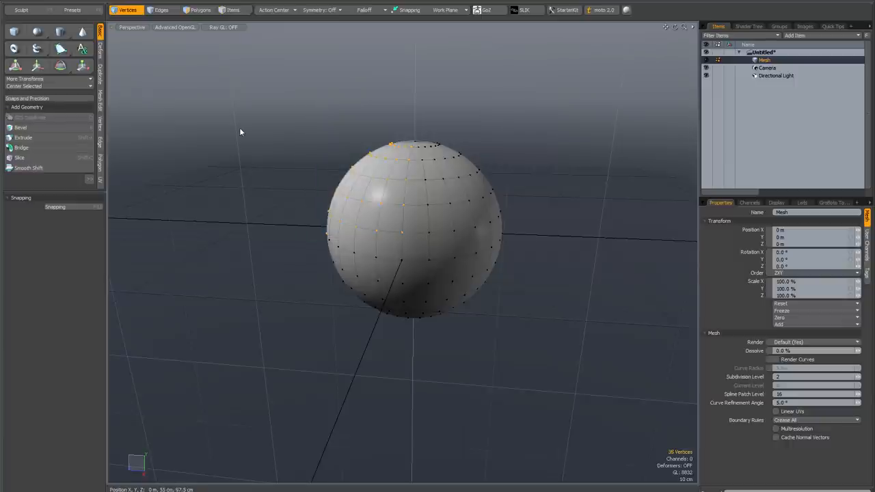
{"action": "left_click", "coordinate": [38, 66]}
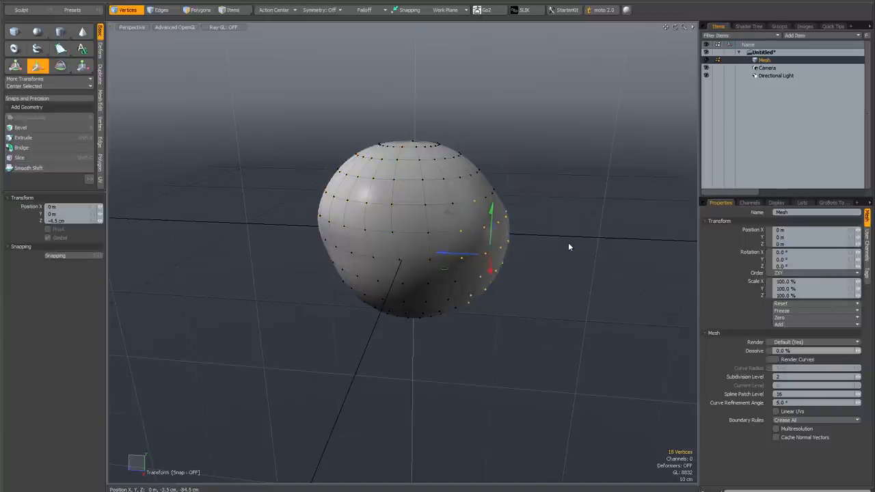
Step: Drop the Move tool and undo the vertex transforms to restore the round sphere
{"action": "left_click", "coordinate": [164, 10]}
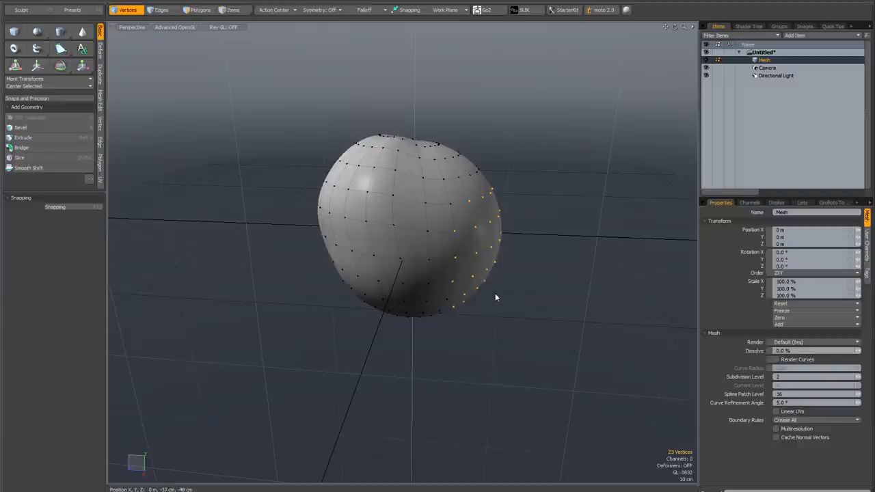
{"action": "left_click", "coordinate": [36, 65]}
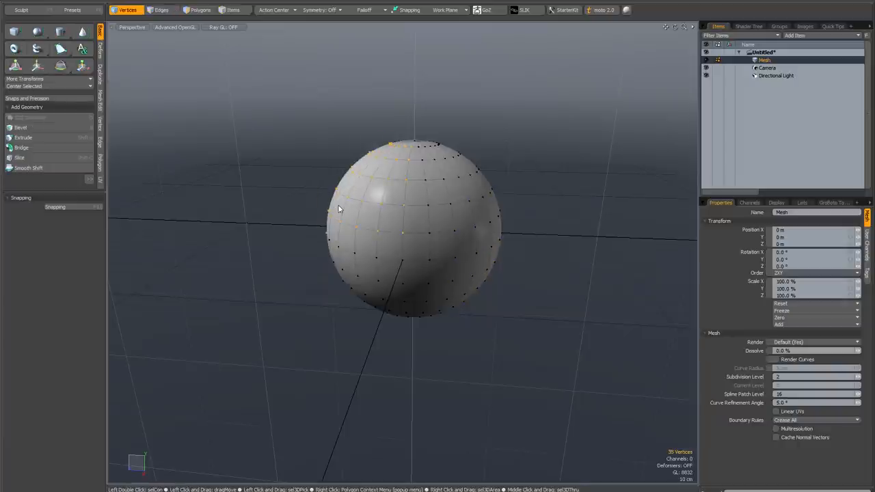
{"action": "mouse_move", "coordinate": [377, 224]}
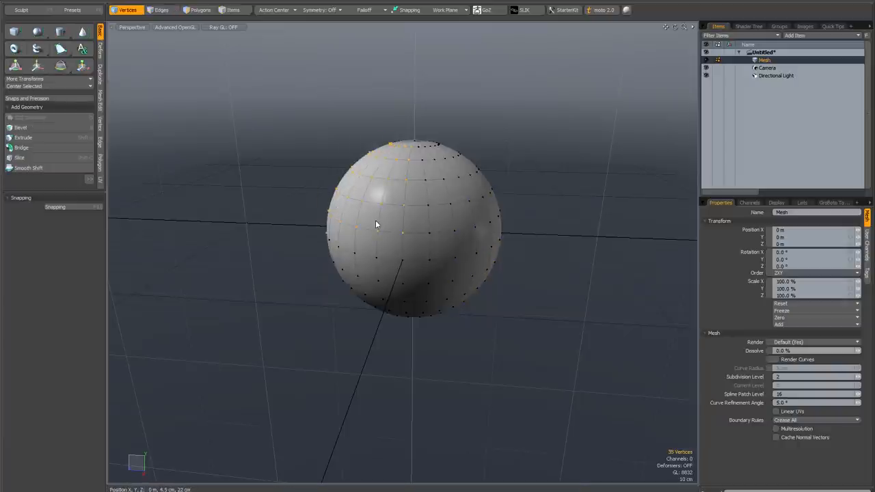
{"action": "left_click", "coordinate": [37, 65]}
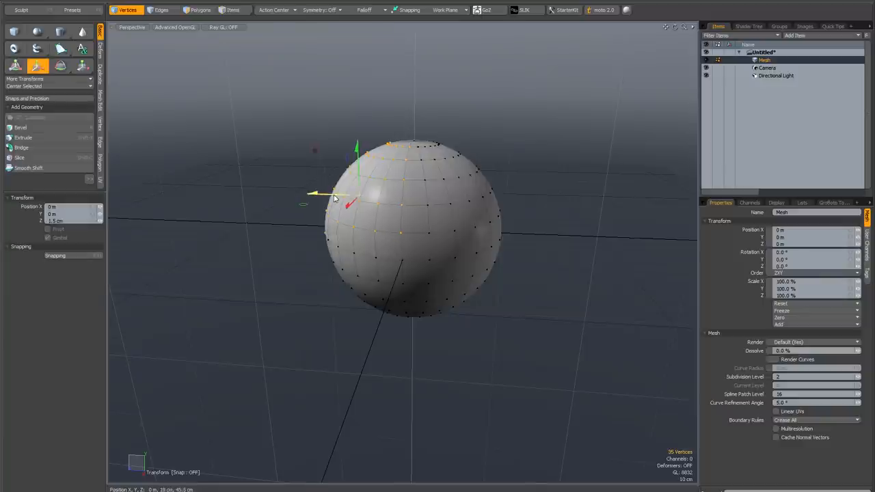
{"action": "left_click_drag", "start_coordinate": [335, 198], "coordinate": [328, 190]}
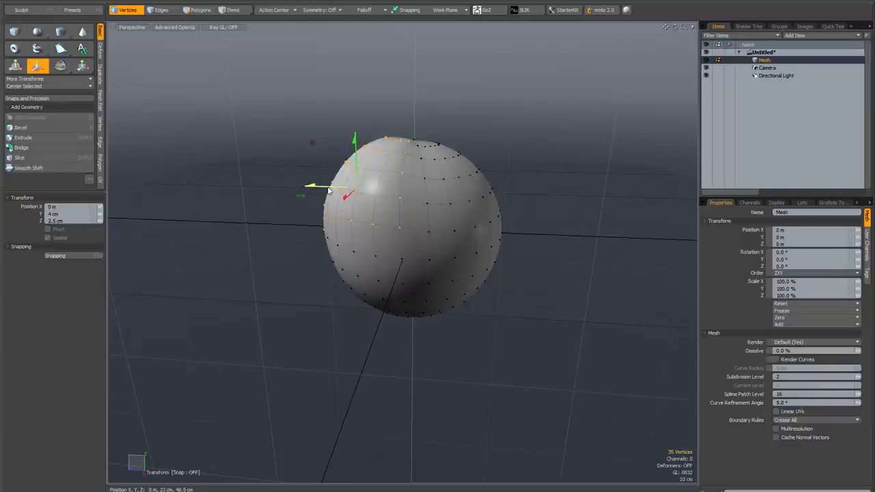
{"action": "left_click_drag", "start_coordinate": [328, 190], "coordinate": [335, 185]}
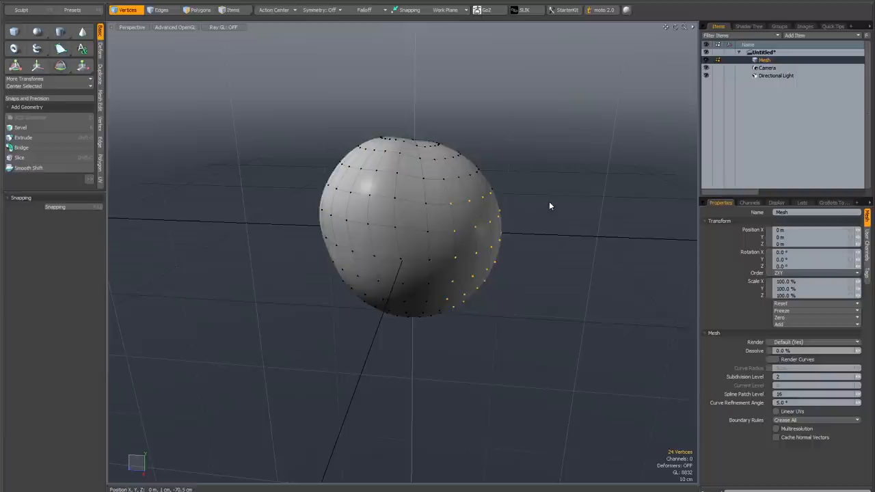
{"action": "mouse_move", "coordinate": [541, 176]}
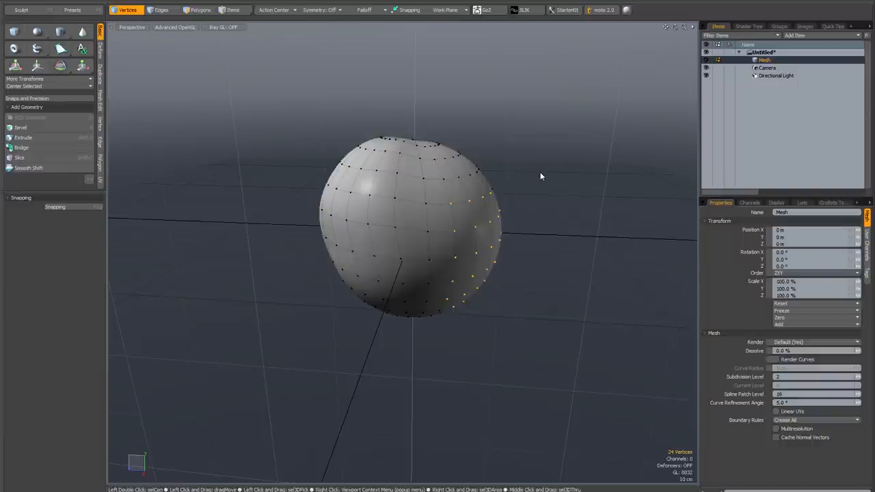
{"action": "left_click", "coordinate": [38, 66]}
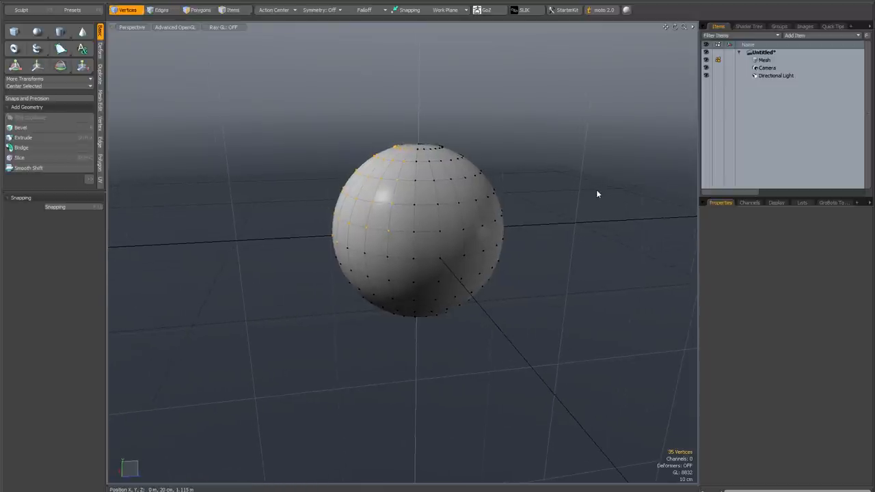
{"action": "mouse_move", "coordinate": [506, 195]}
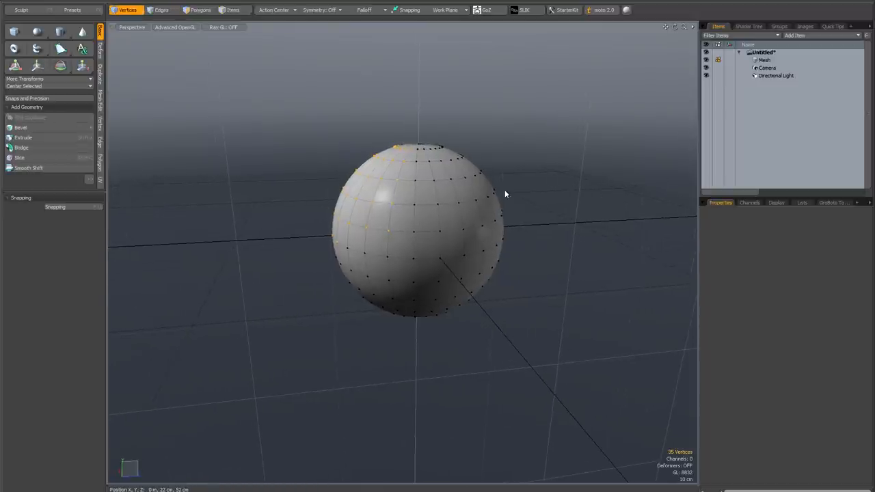
Step: Reactivate Move and check Select Through on Transform in the Lists tab pipeline
{"action": "left_click", "coordinate": [38, 66]}
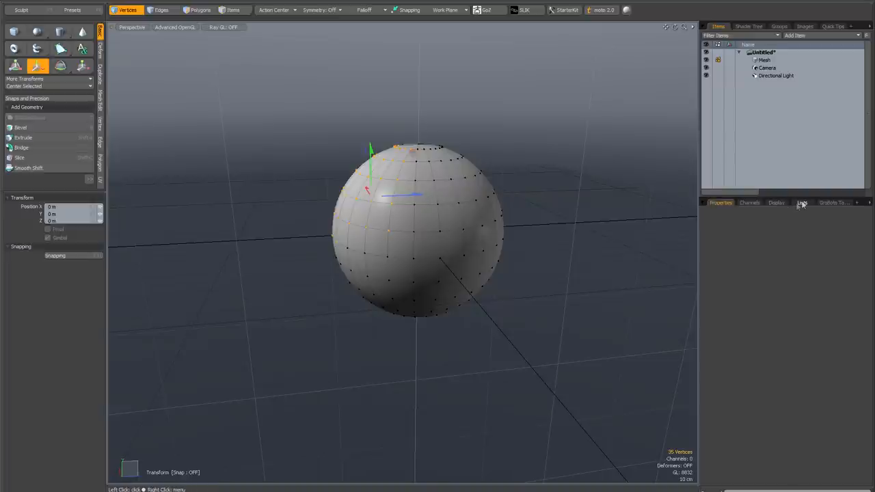
{"action": "left_click", "coordinate": [801, 202]}
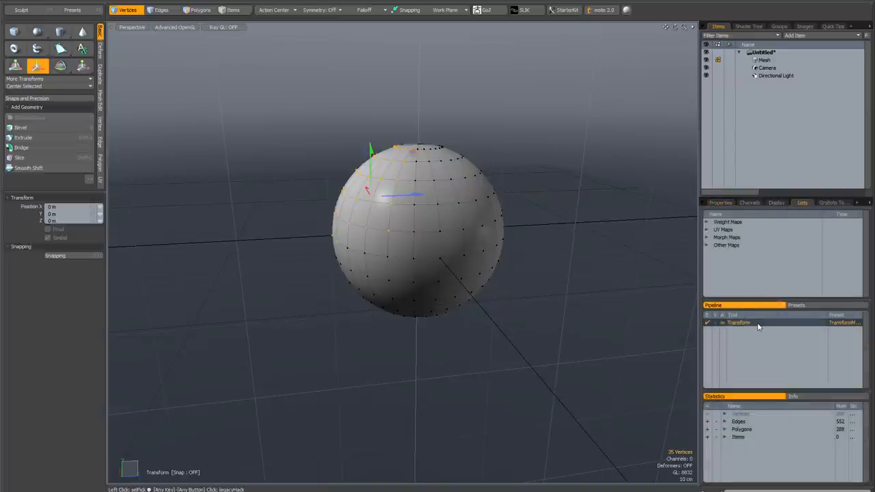
{"action": "right_click", "coordinate": [758, 323]}
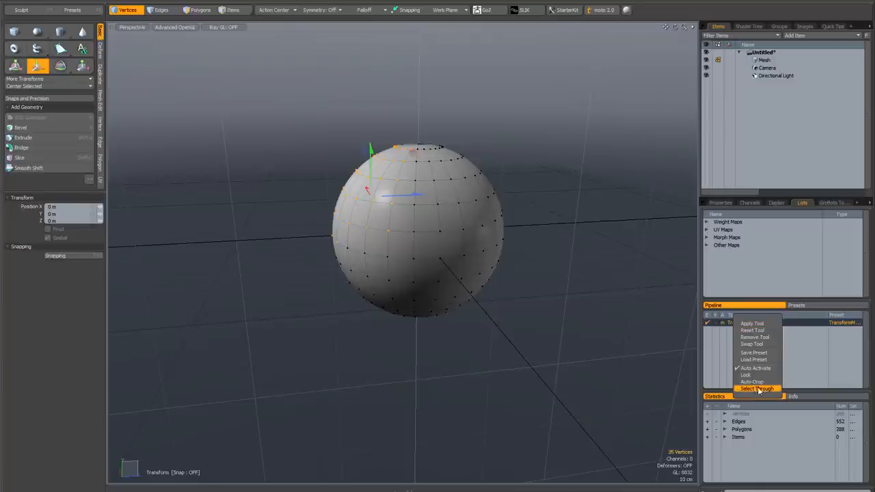
{"action": "left_click", "coordinate": [754, 389]}
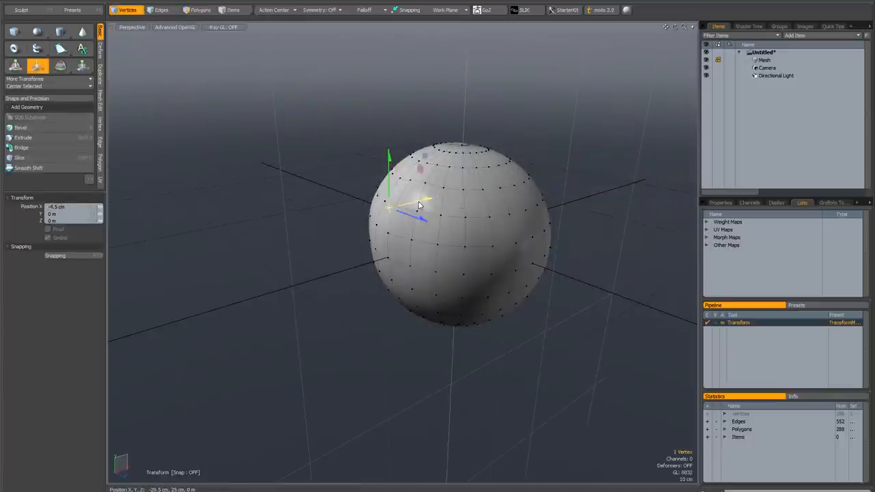
Step: Drag a single vertex on the sphere's upper front to test the move
{"action": "left_click_drag", "start_coordinate": [421, 208], "coordinate": [427, 212]}
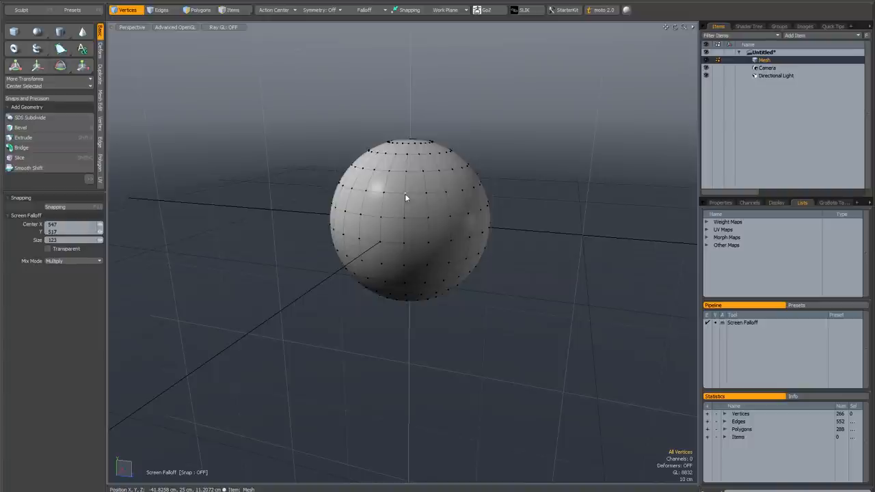
{"action": "mouse_move", "coordinate": [429, 196]}
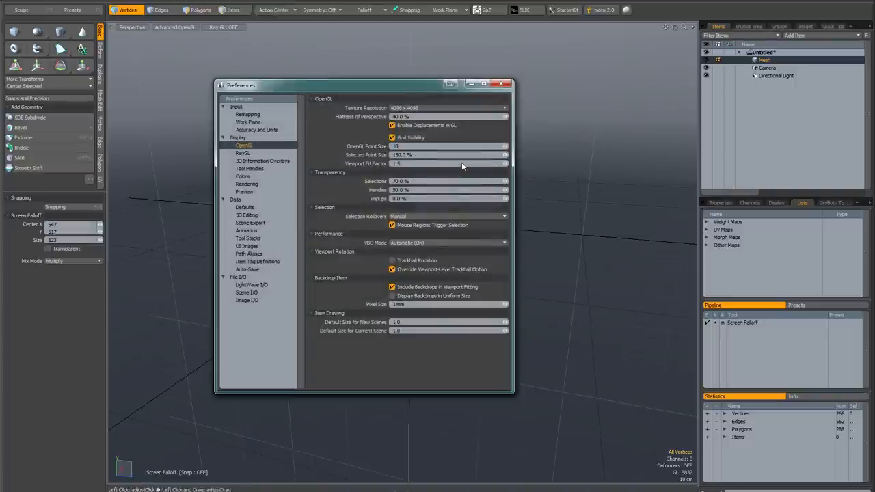
{"action": "mouse_move", "coordinate": [501, 84]}
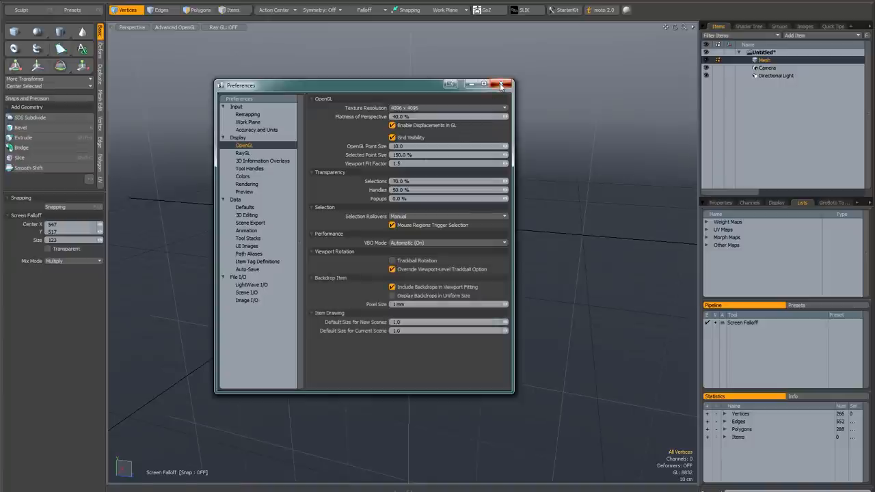
Step: Close Preferences, check the enlarged vertex points, and leave vertex editing mode
{"action": "left_click", "coordinate": [500, 84]}
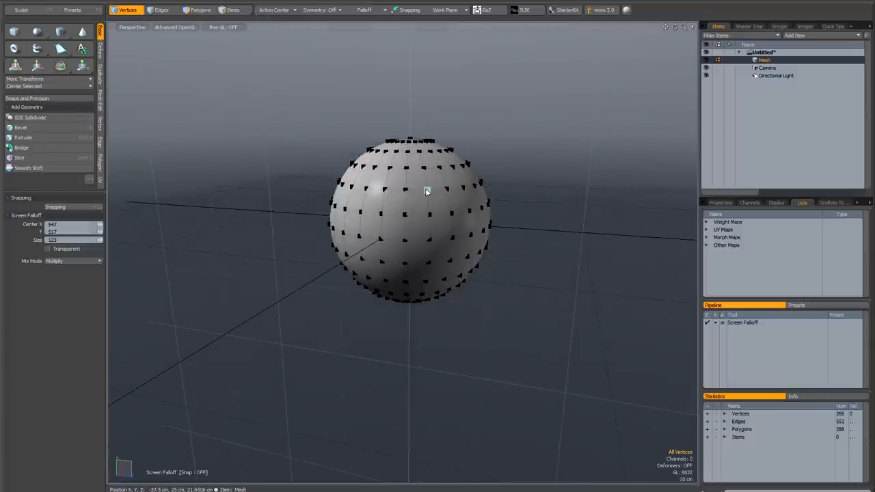
{"action": "left_click", "coordinate": [198, 10]}
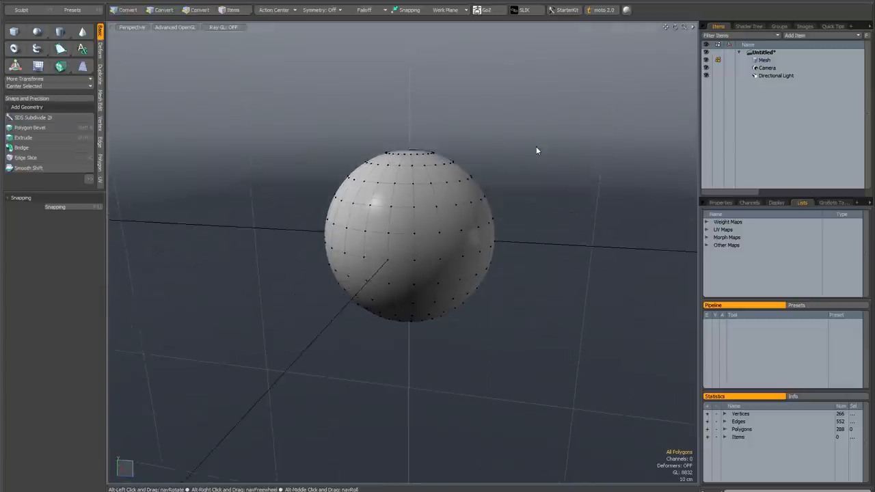
Step: Toggle the Polygons selection mode, then activate the Move tool on the sphere
{"action": "left_click", "coordinate": [203, 10]}
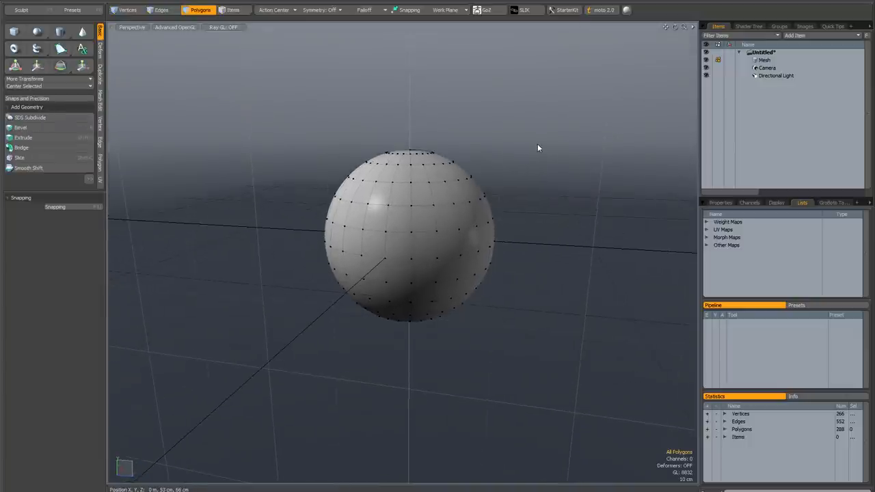
{"action": "mouse_move", "coordinate": [439, 87]}
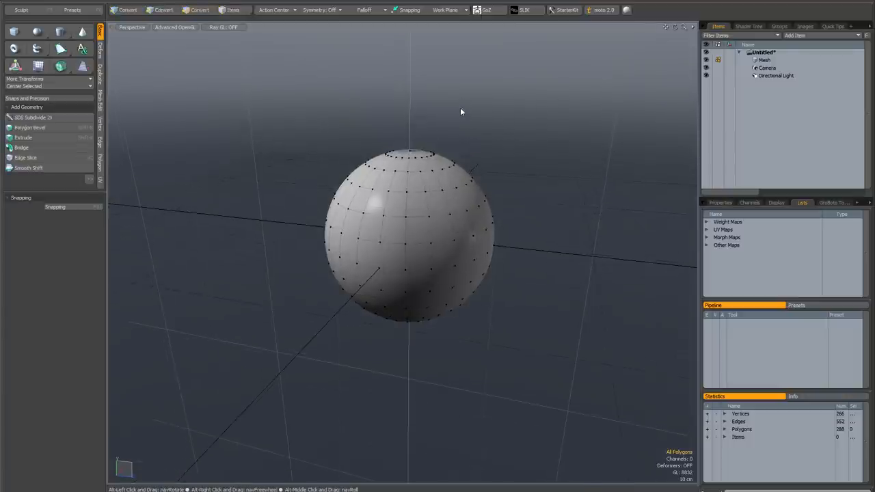
{"action": "left_click", "coordinate": [202, 9]}
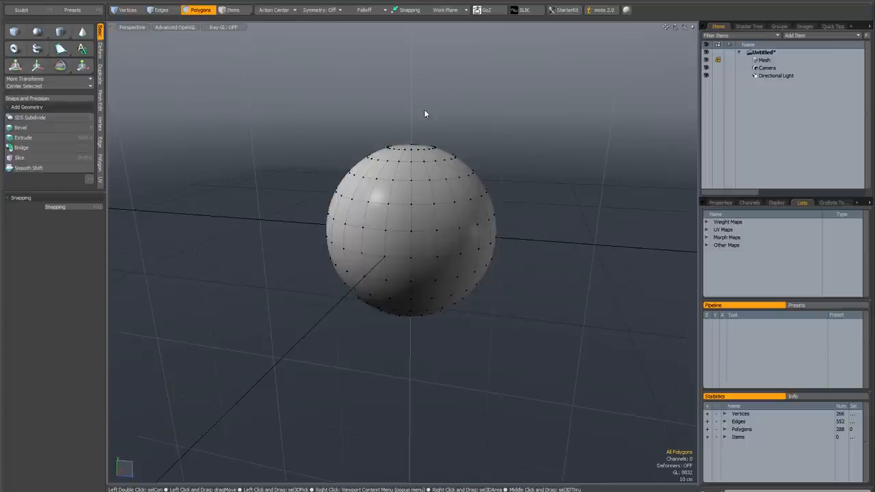
{"action": "left_click", "coordinate": [37, 65]}
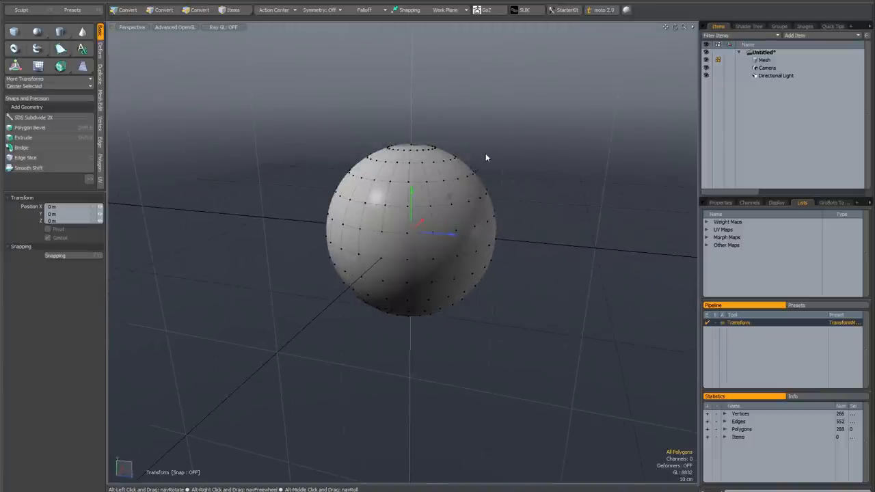
Step: Add a Screen falloff to the Move tool and check Select Through on Transform
{"action": "left_click", "coordinate": [370, 10]}
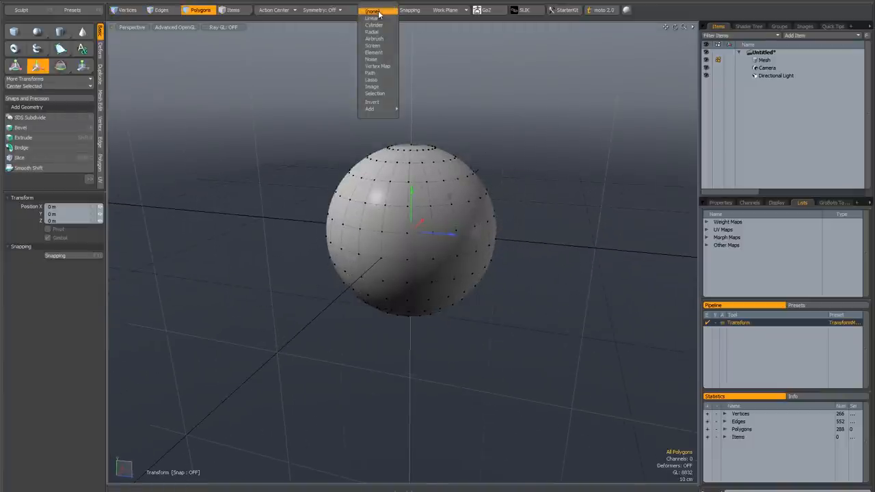
{"action": "mouse_move", "coordinate": [369, 45]}
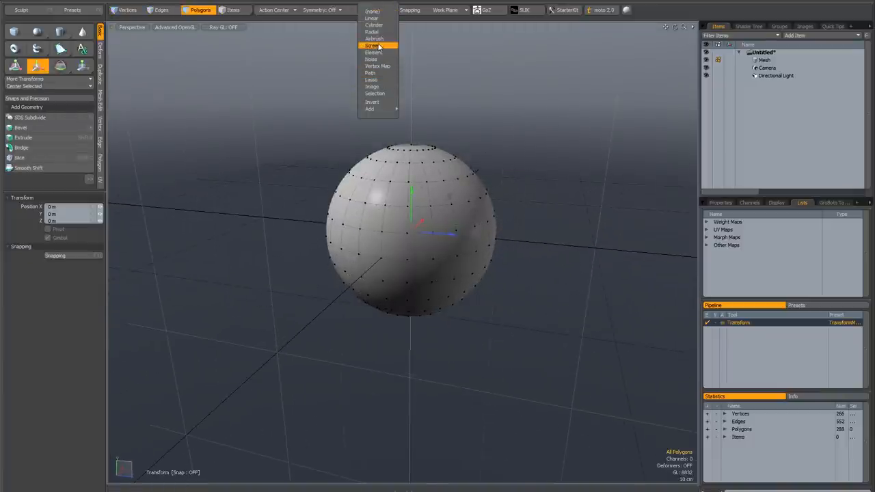
{"action": "left_click", "coordinate": [373, 44]}
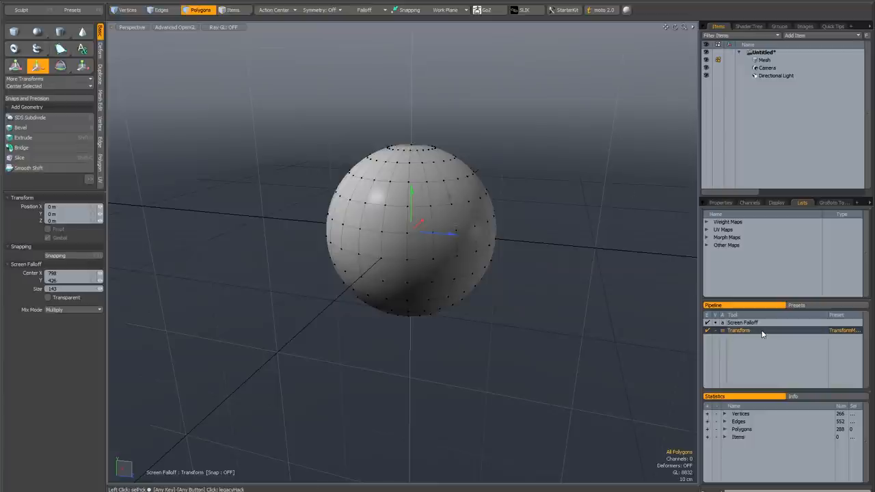
{"action": "right_click", "coordinate": [762, 333]}
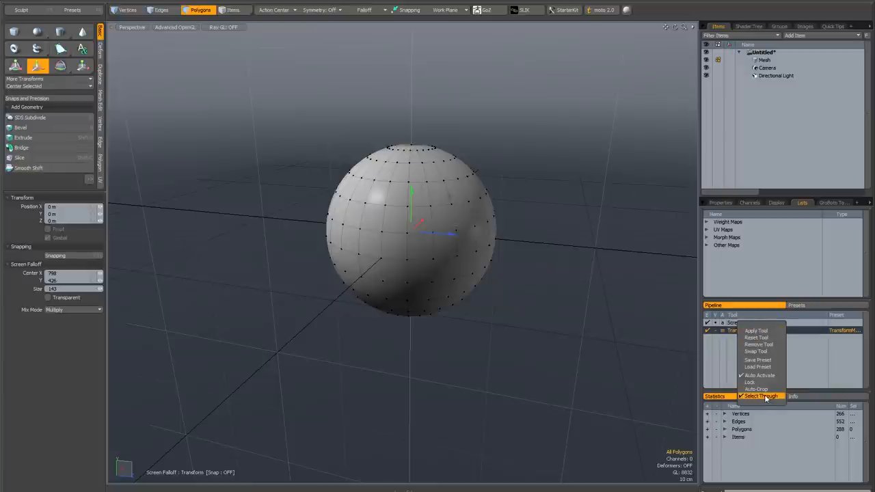
{"action": "left_click", "coordinate": [761, 397]}
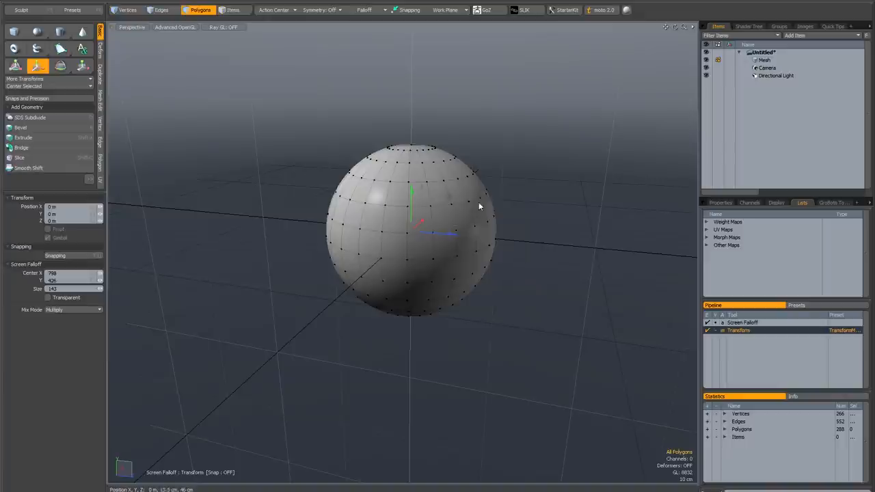